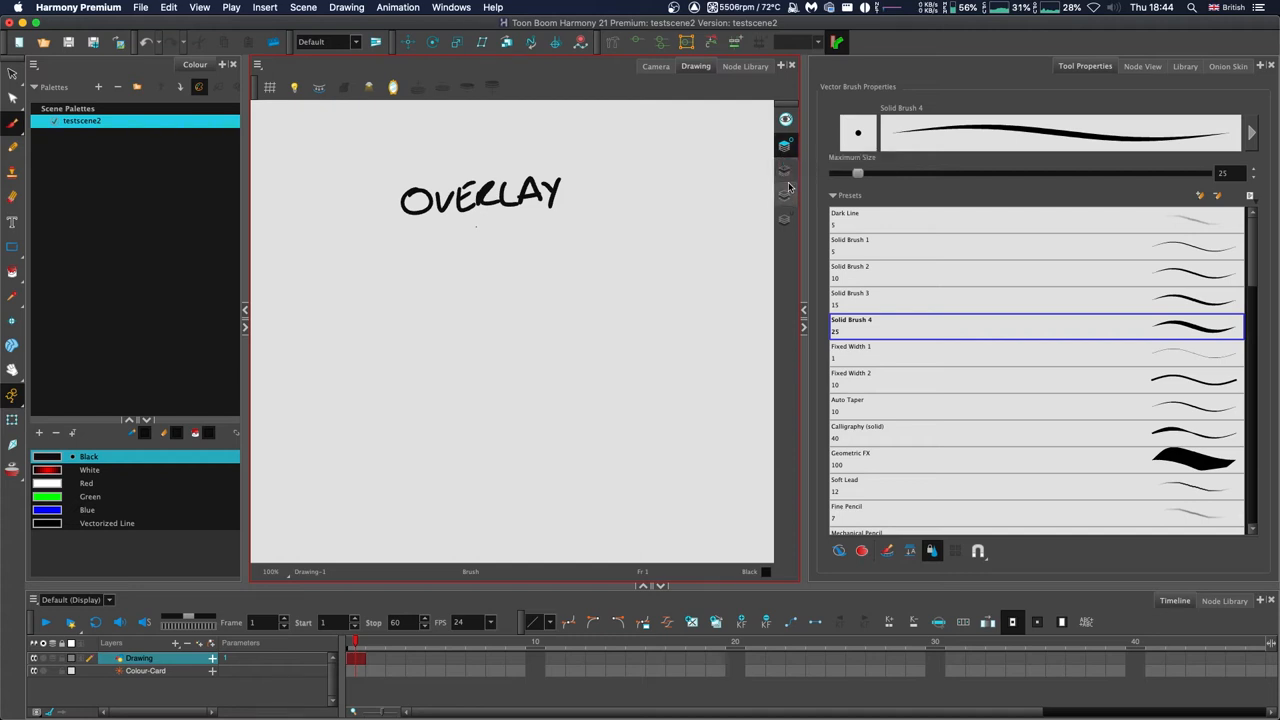
Cycle the Overlay, Underlay and Colour art layers, then bring up the Add Drawing Layer dialog.
{"action": "left_click", "coordinate": [784, 218]}
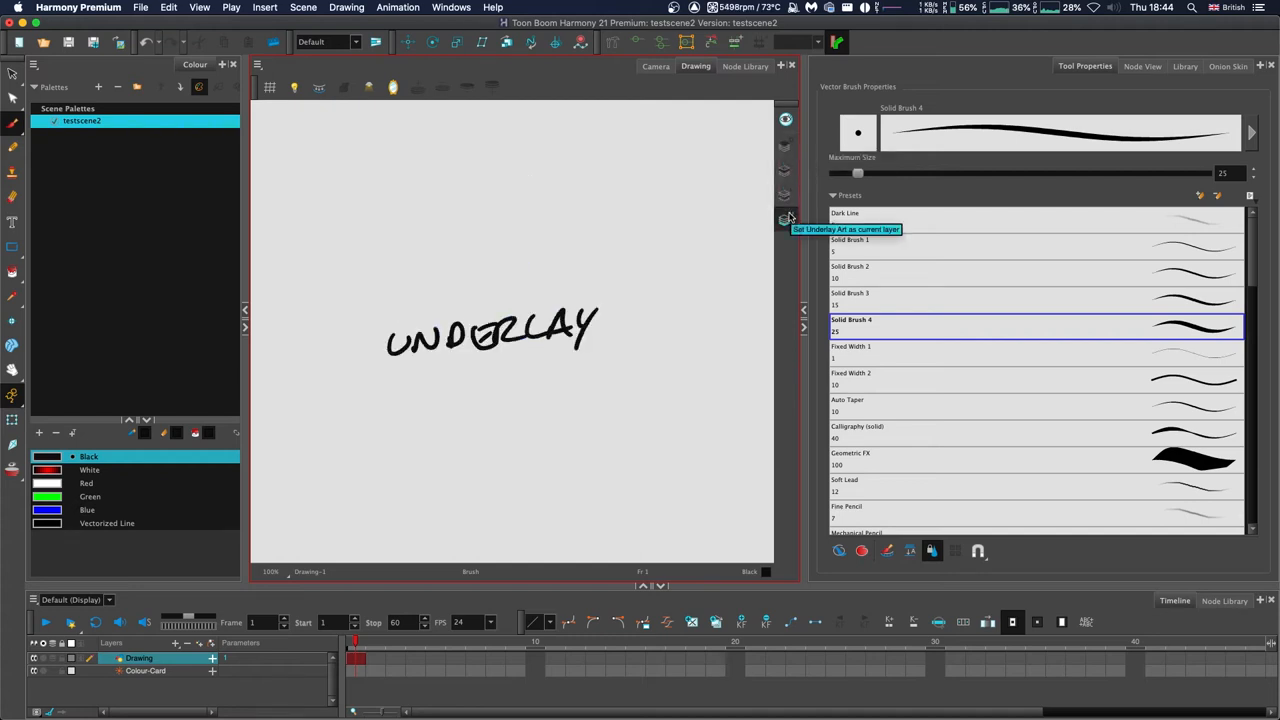
{"action": "left_click", "coordinate": [780, 218]}
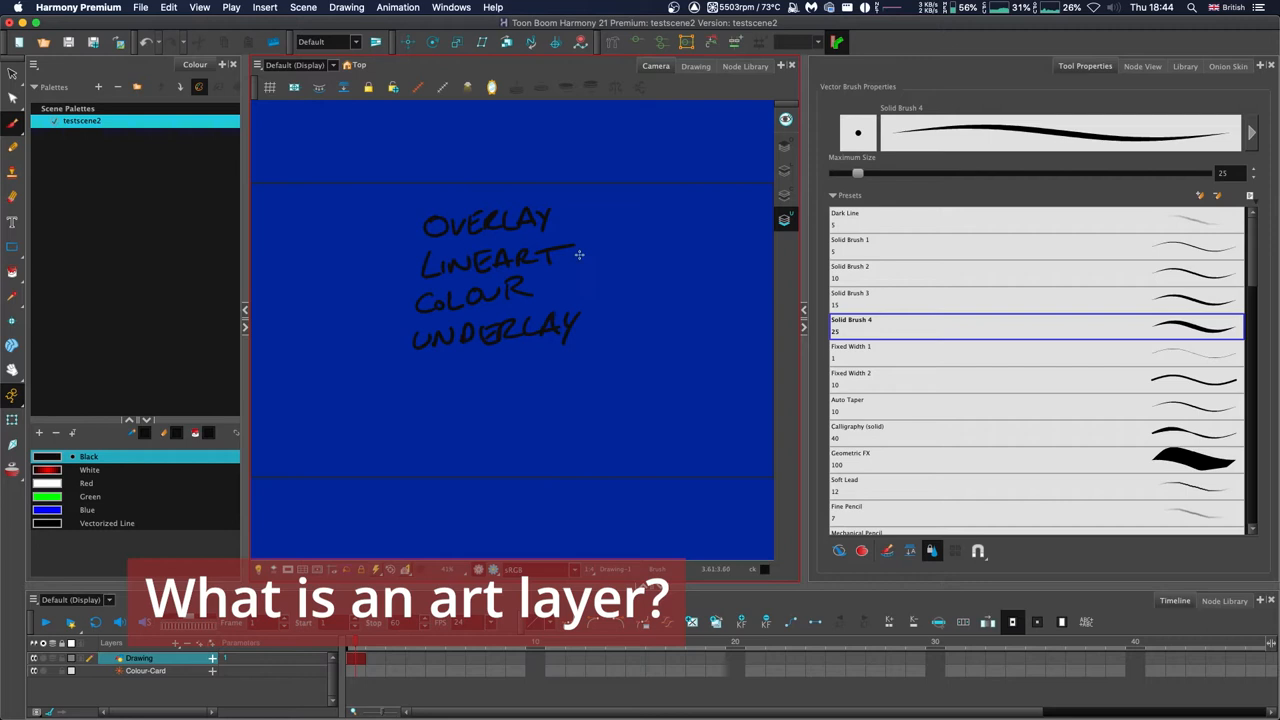
{"action": "left_click", "coordinate": [784, 218]}
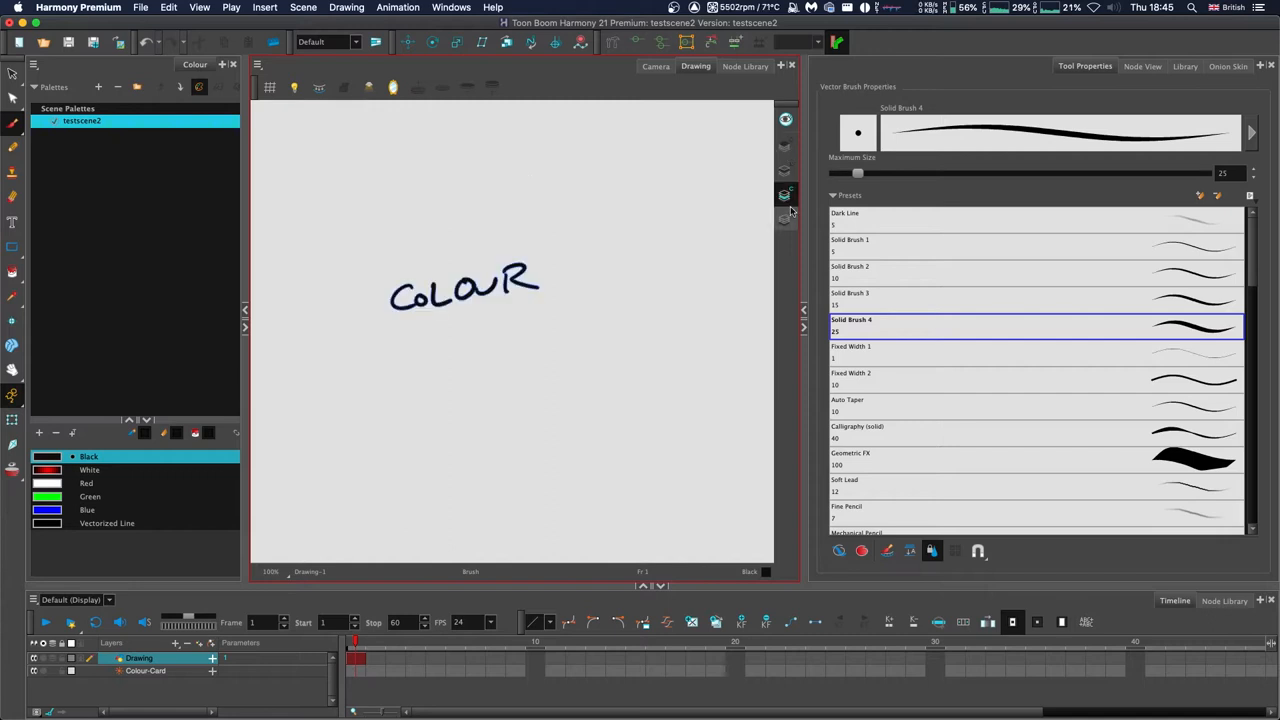
{"action": "mouse_move", "coordinate": [814, 196]}
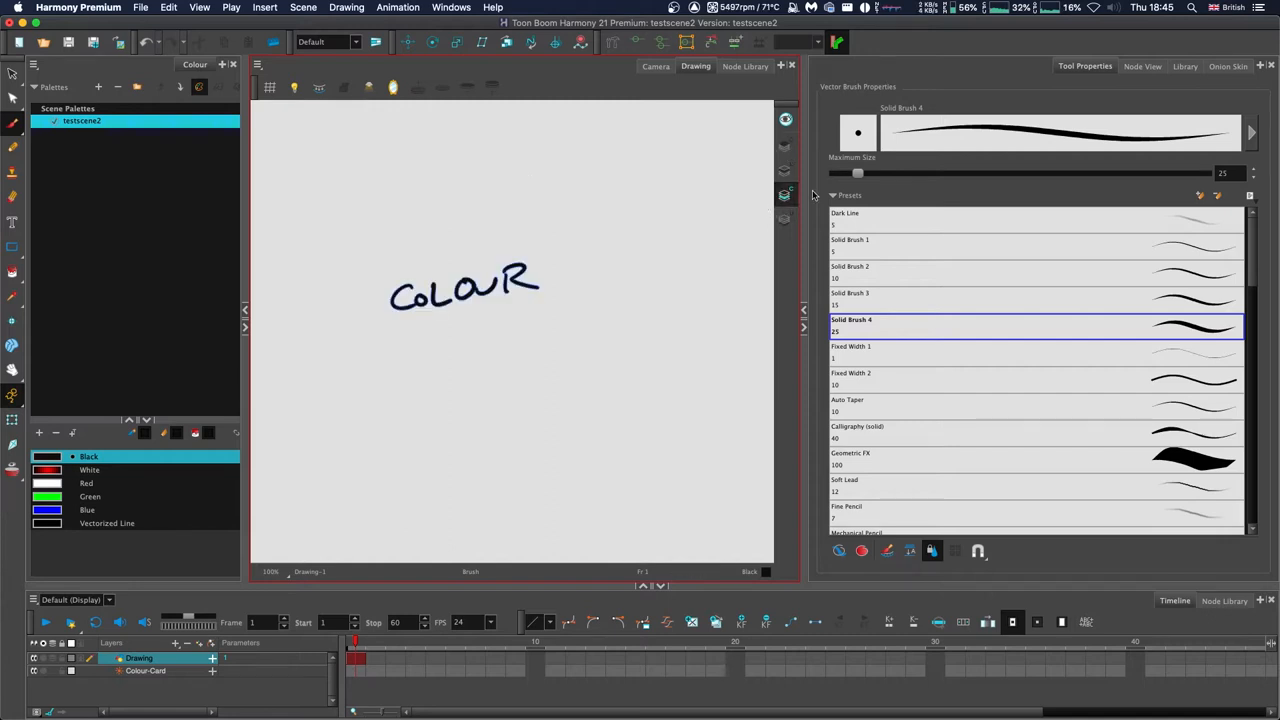
{"action": "left_click", "coordinate": [1140, 66]}
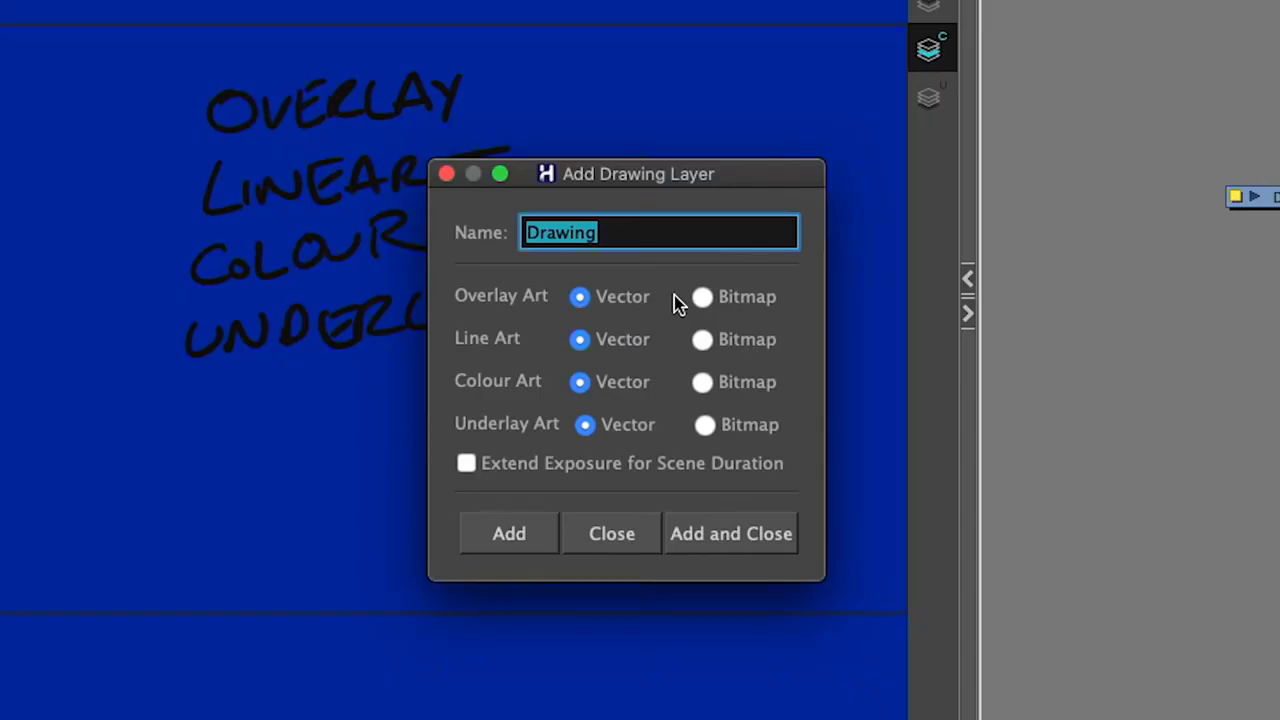
Set Line Art to Bitmap and confirm the new drawing layer settings.
{"action": "left_click", "coordinate": [702, 340]}
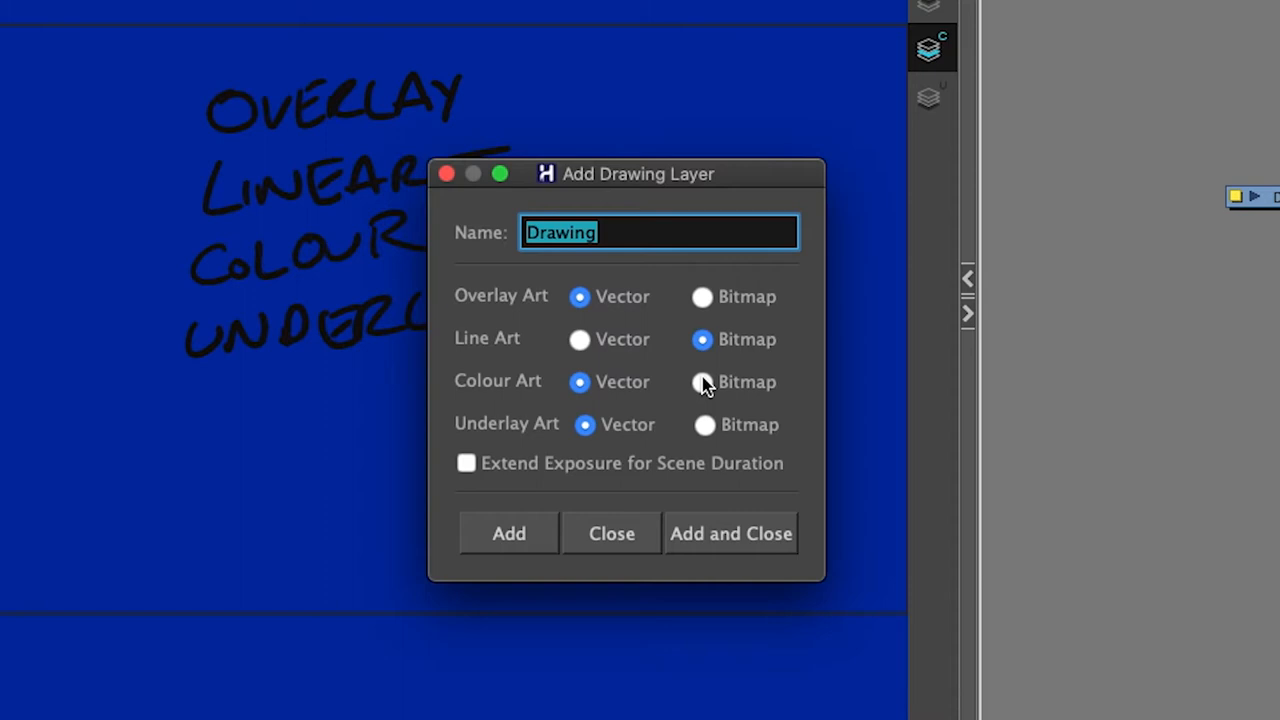
{"action": "left_click", "coordinate": [700, 382]}
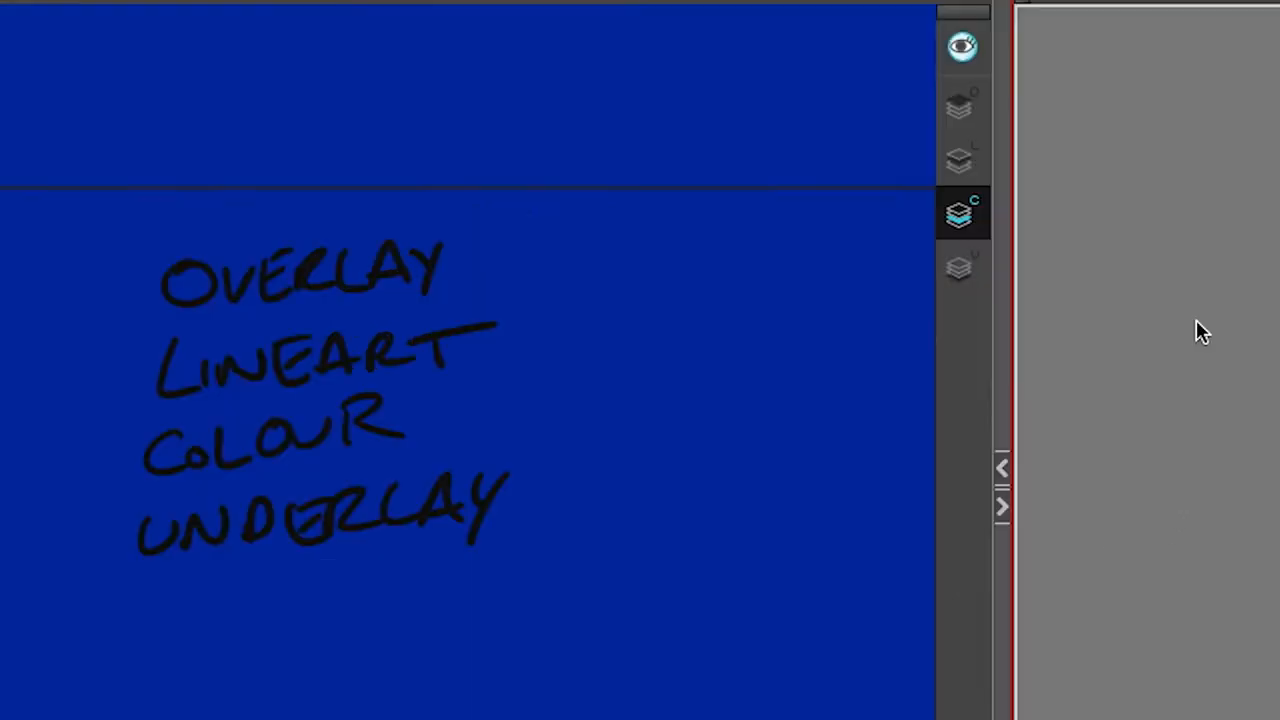
{"action": "mouse_move", "coordinate": [1064, 172]}
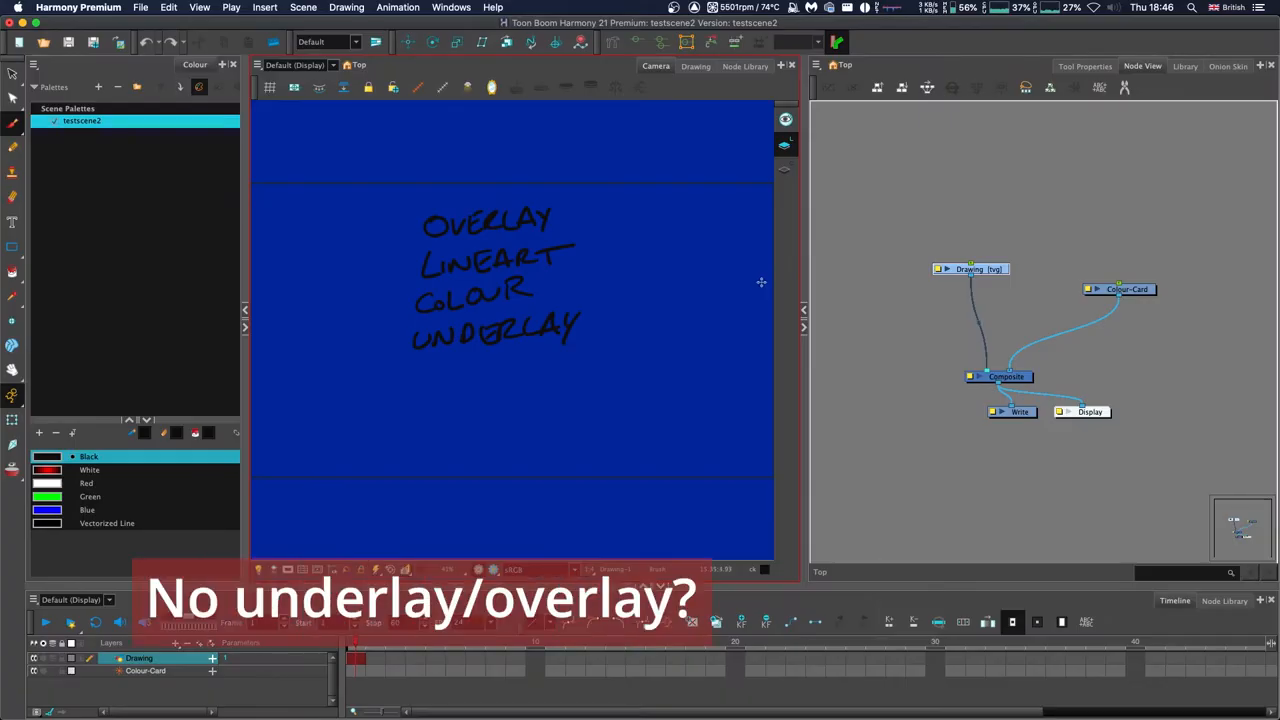
{"action": "mouse_move", "coordinate": [882, 144]}
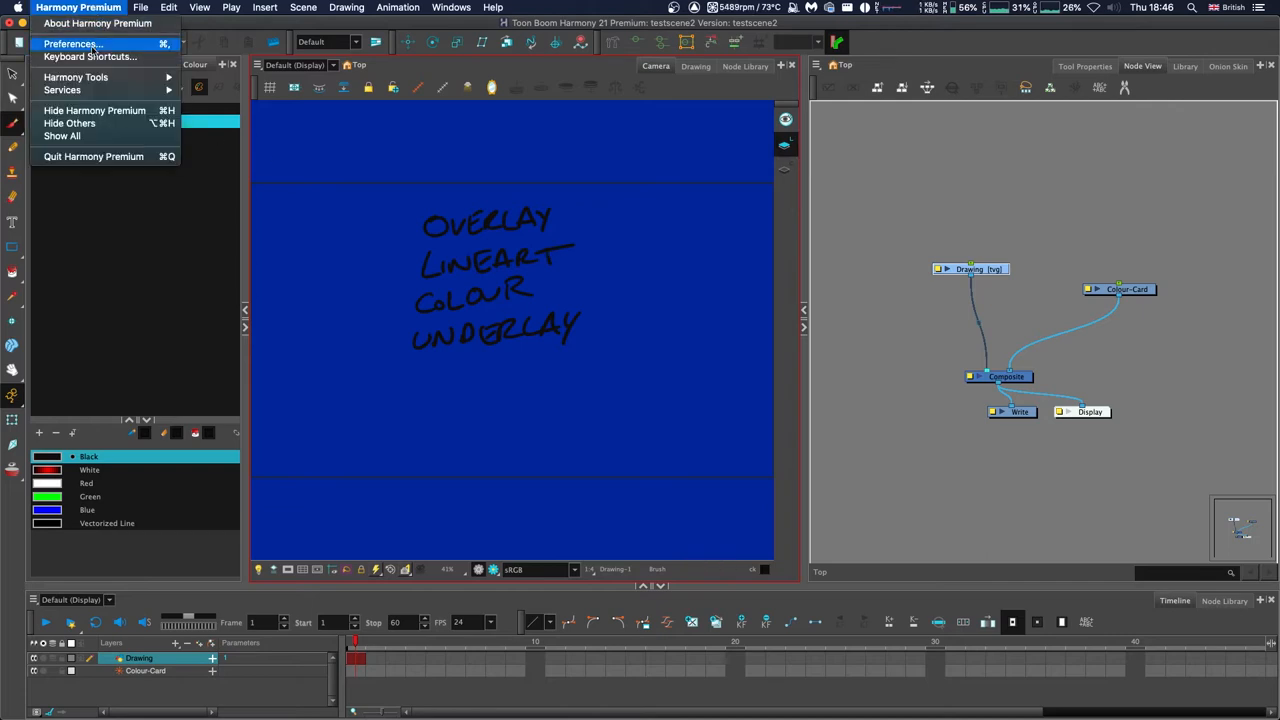
Show the Preferences window on its Advanced section.
{"action": "left_click", "coordinate": [76, 44]}
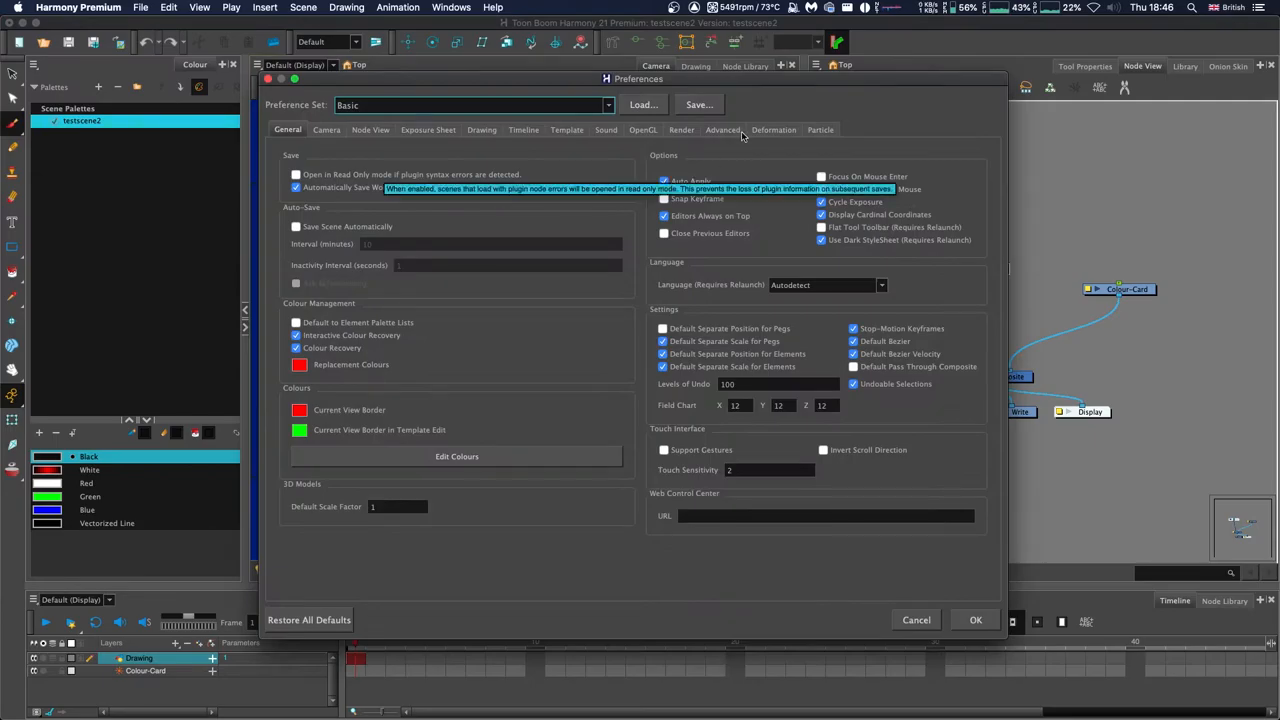
{"action": "left_click", "coordinate": [724, 130]}
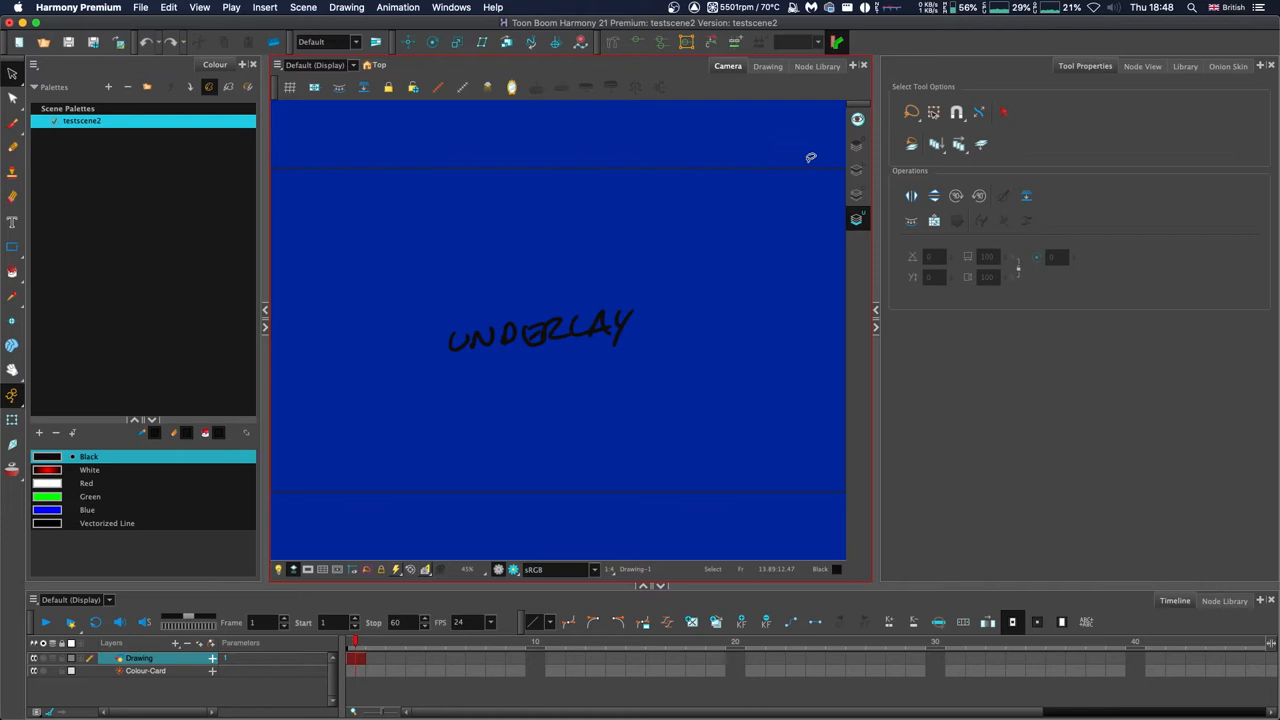
{"action": "mouse_move", "coordinate": [836, 132]}
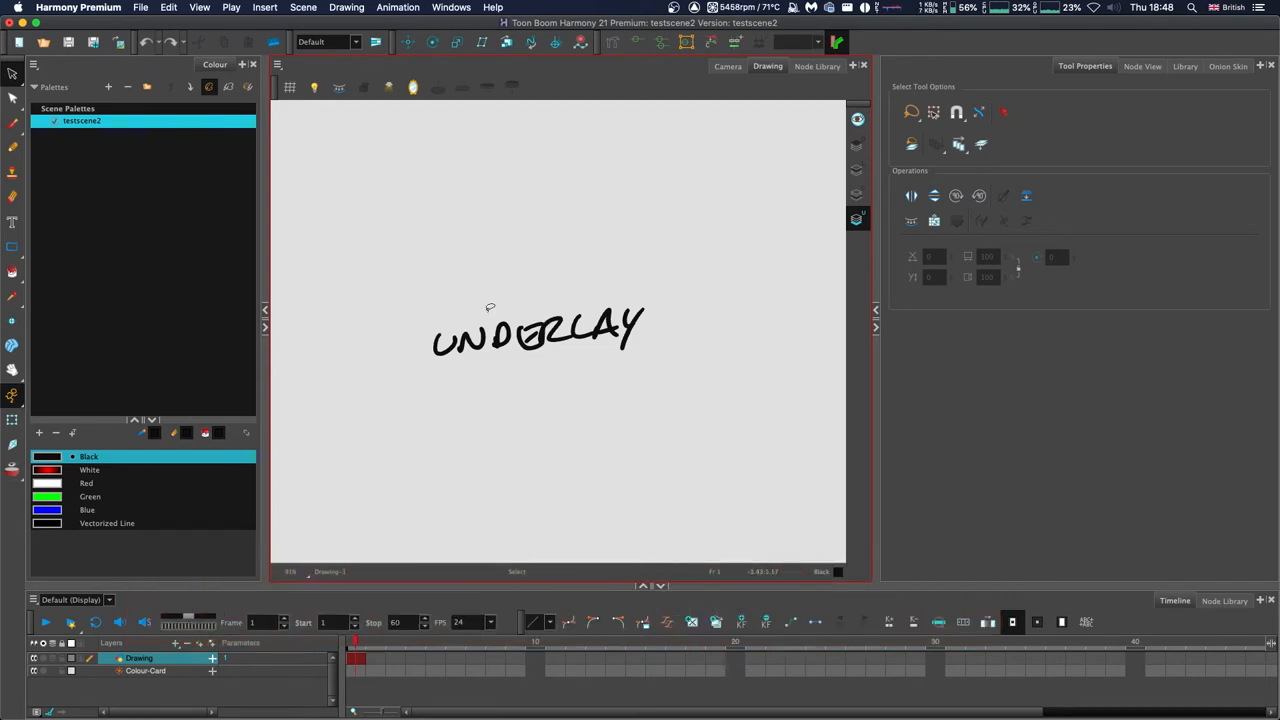
{"action": "mouse_move", "coordinate": [476, 300]}
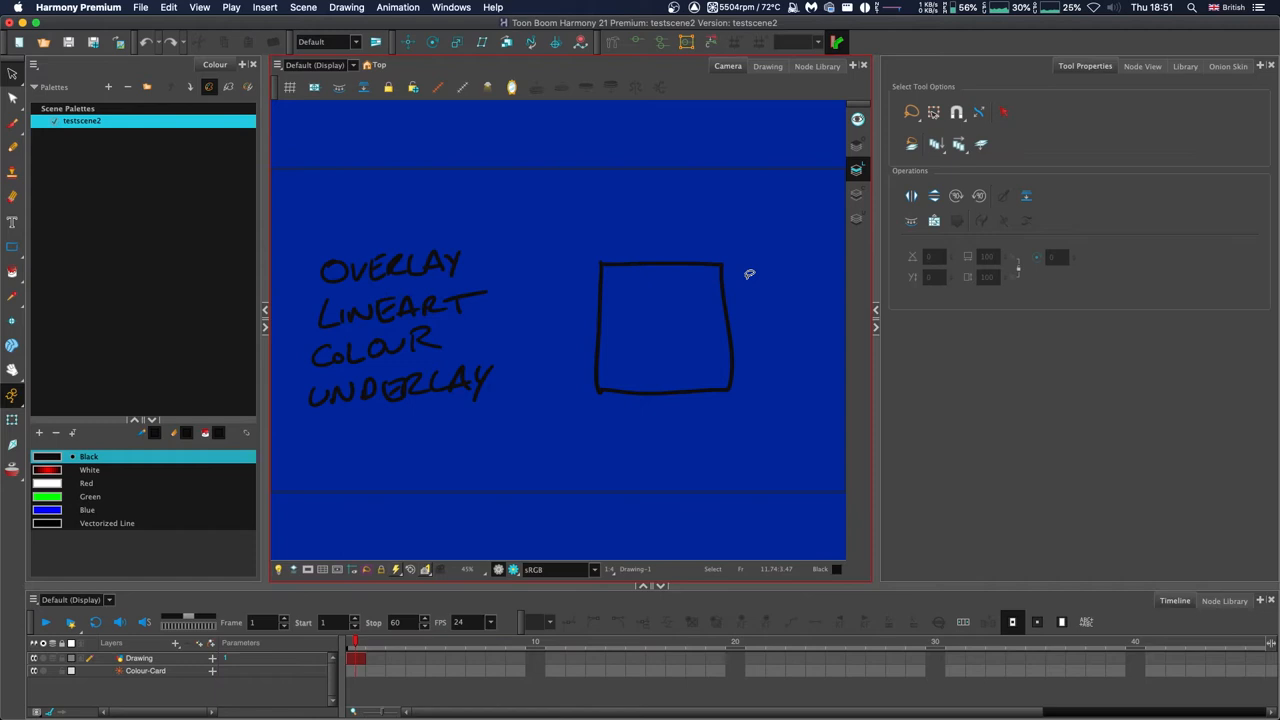
Show the Configure Line Art to Colour Art settings from the art layer operations.
{"action": "left_click", "coordinate": [664, 328]}
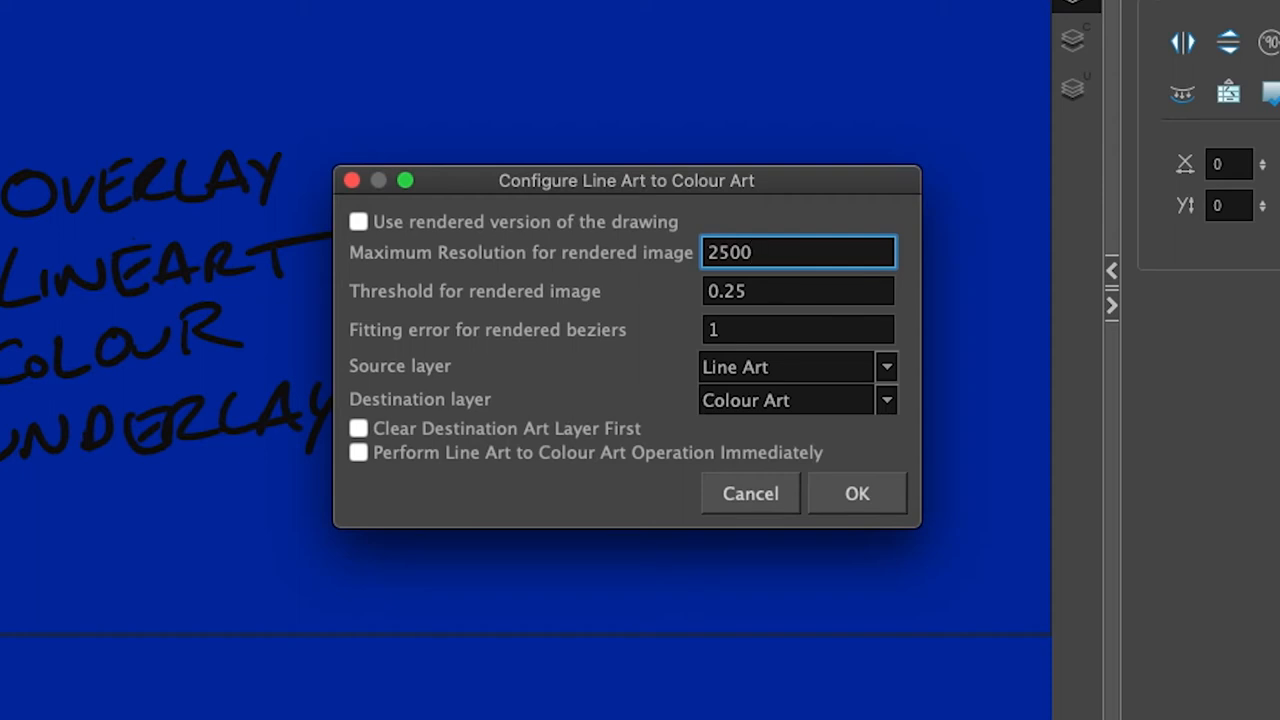
{"action": "left_click", "coordinate": [798, 252]}
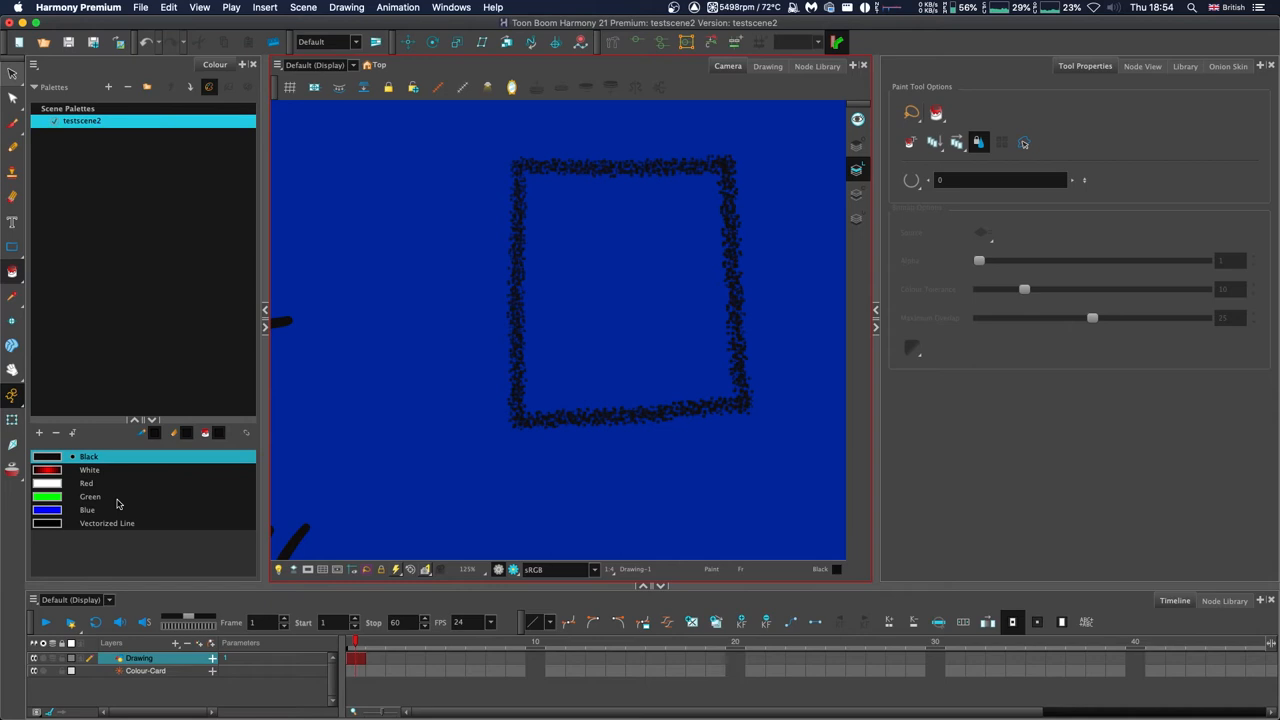
Fill the square's inside with the Green swatch, then change the displayed art layer.
{"action": "left_click", "coordinate": [118, 496]}
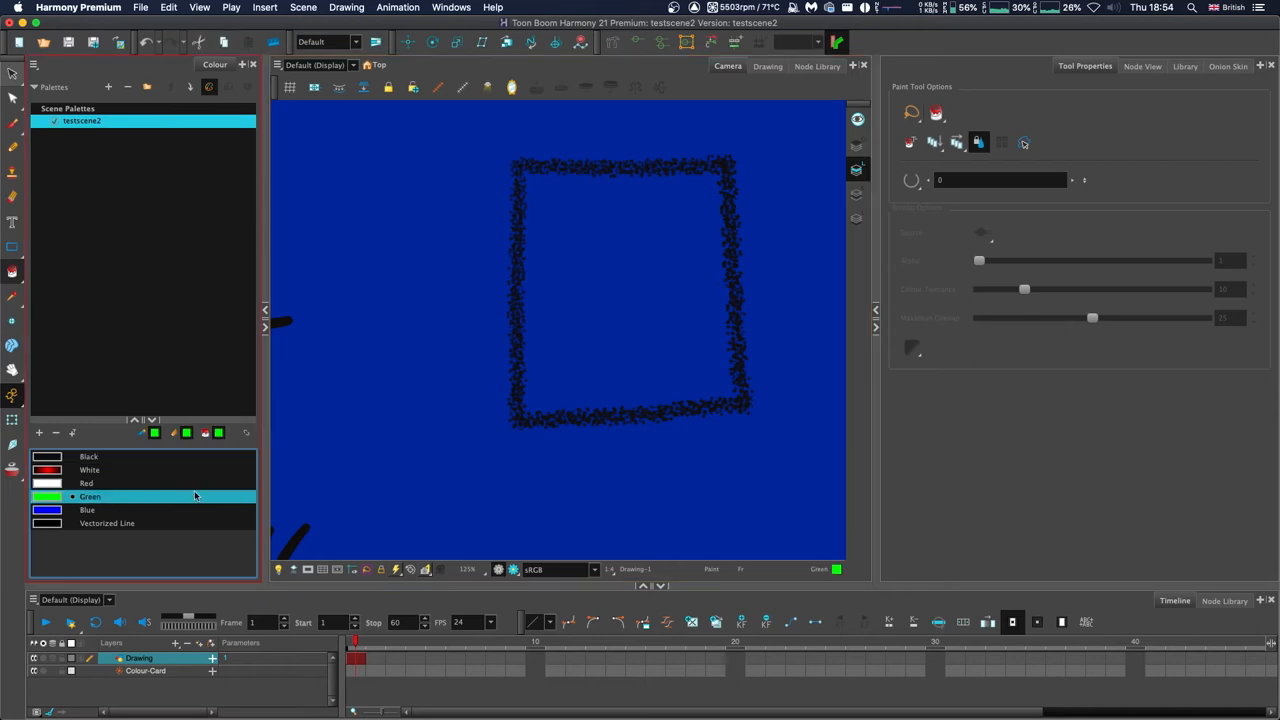
{"action": "left_click", "coordinate": [624, 284]}
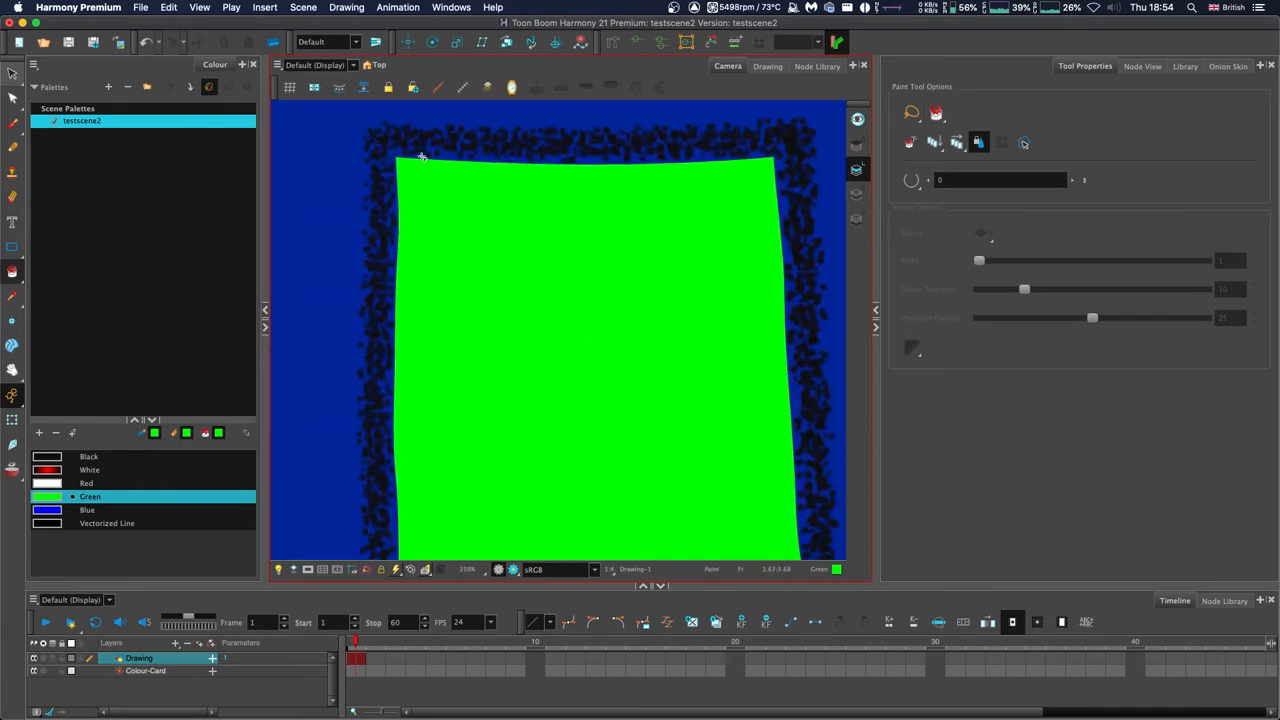
{"action": "mouse_move", "coordinate": [804, 432]}
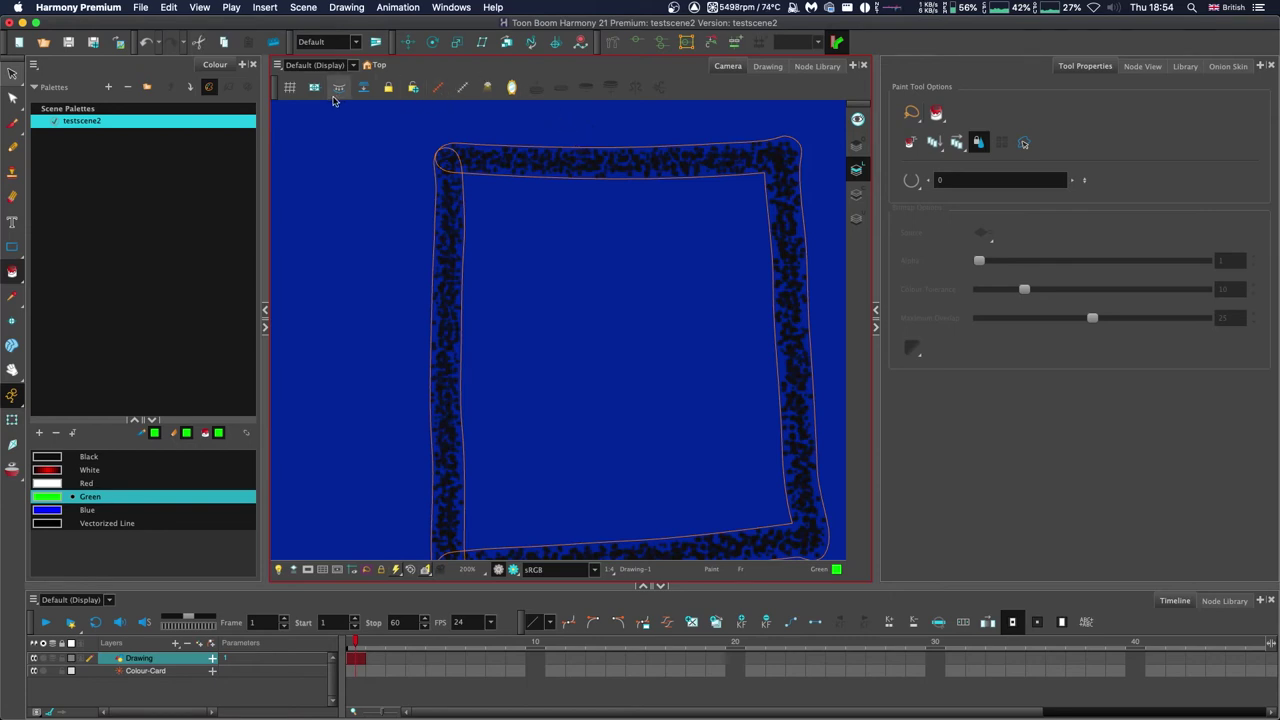
{"action": "left_click", "coordinate": [582, 298]}
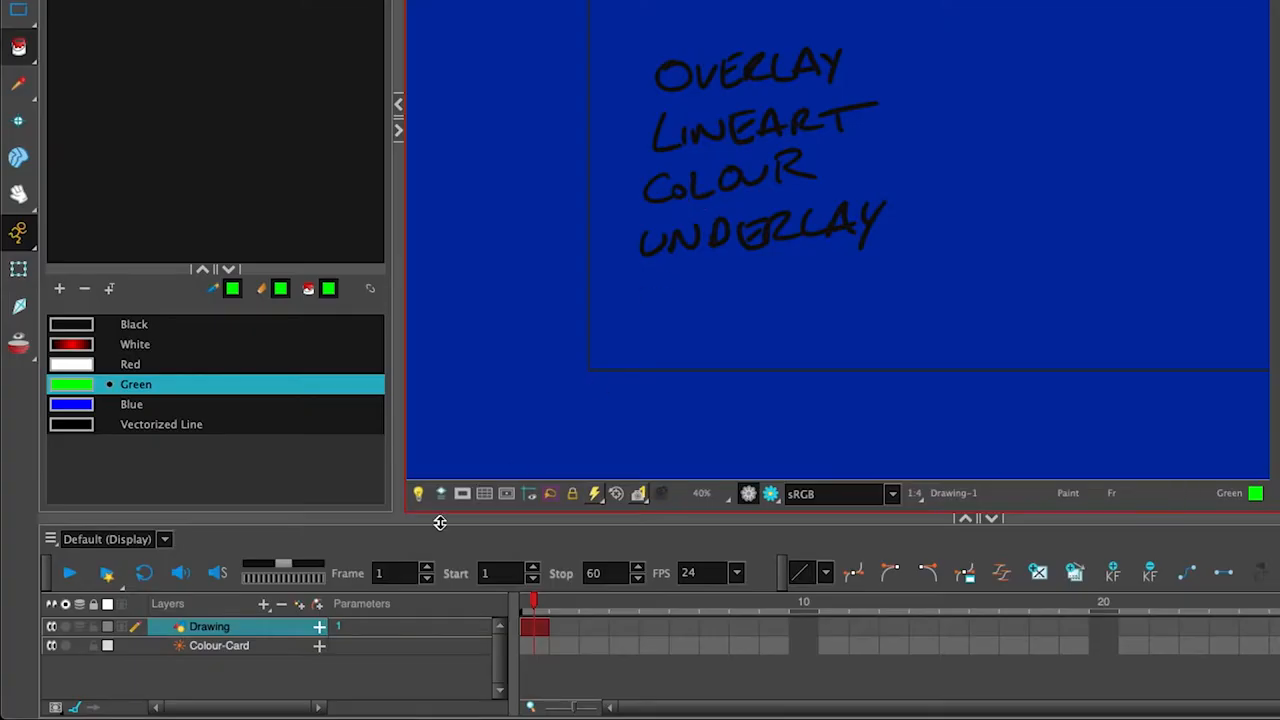
Show the Drawing layer's properties from its context menu.
{"action": "right_click", "coordinate": [208, 628]}
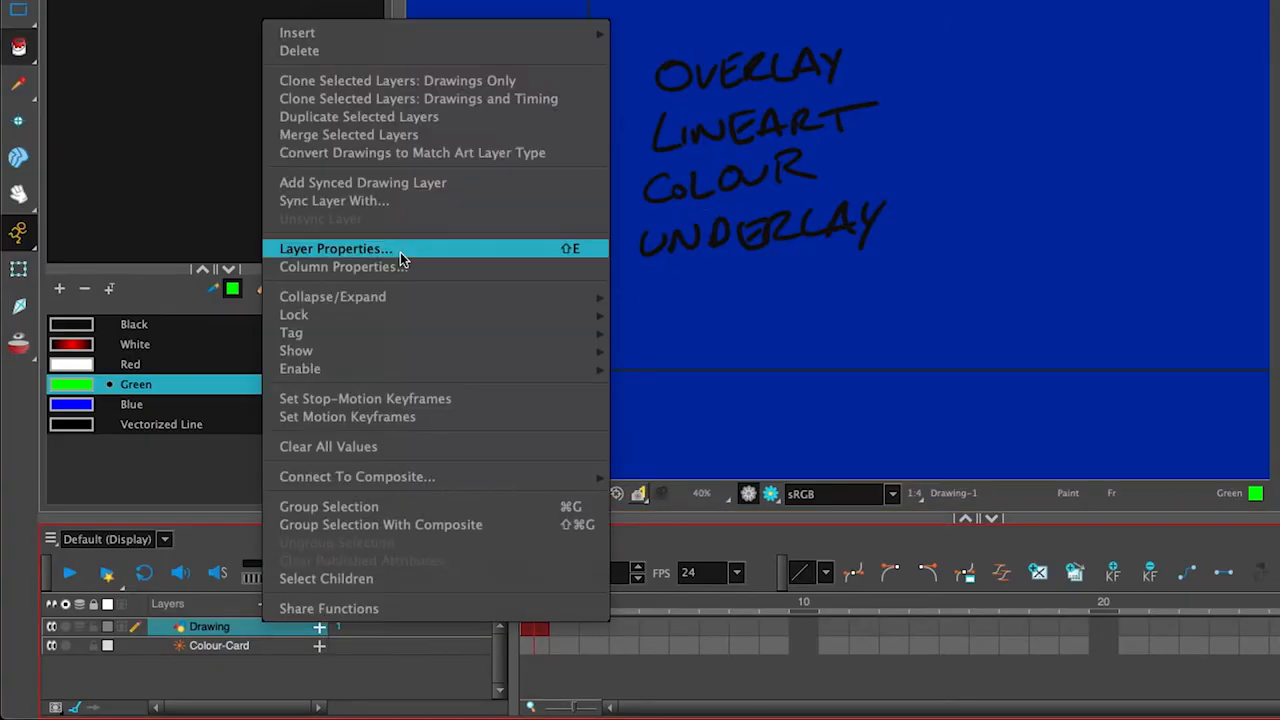
{"action": "left_click", "coordinate": [334, 248]}
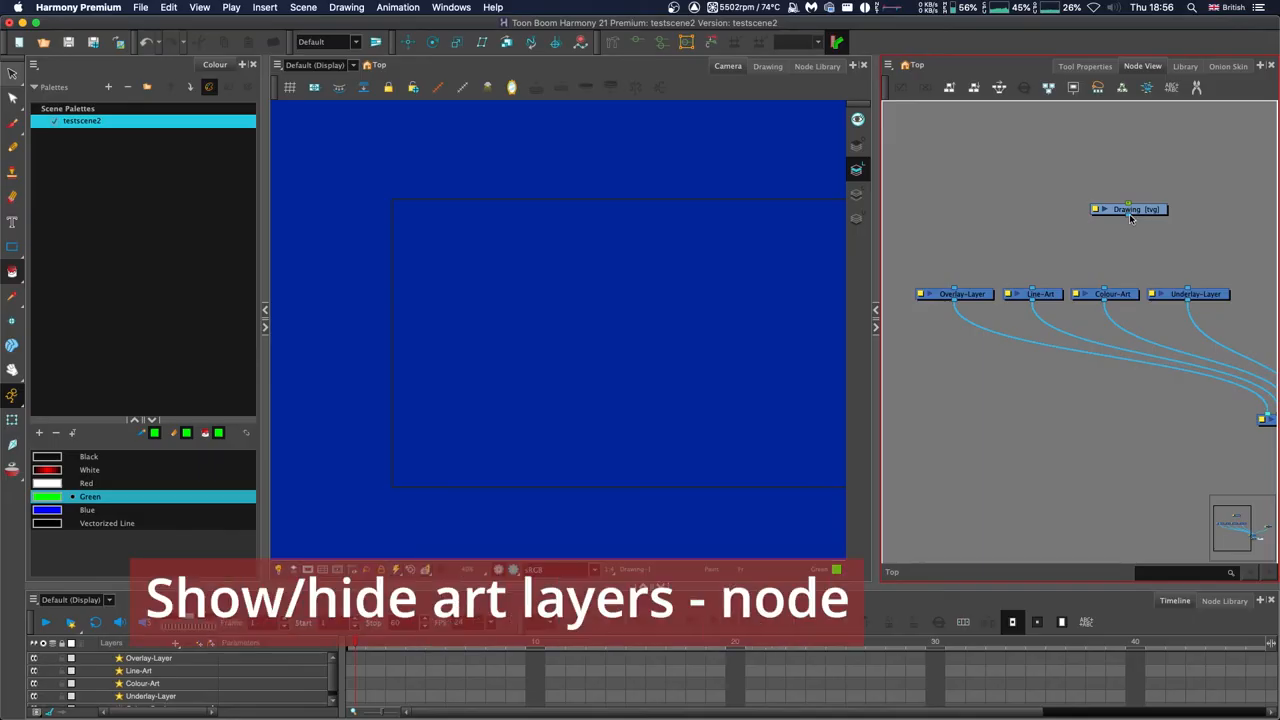
{"action": "mouse_move", "coordinate": [1160, 274]}
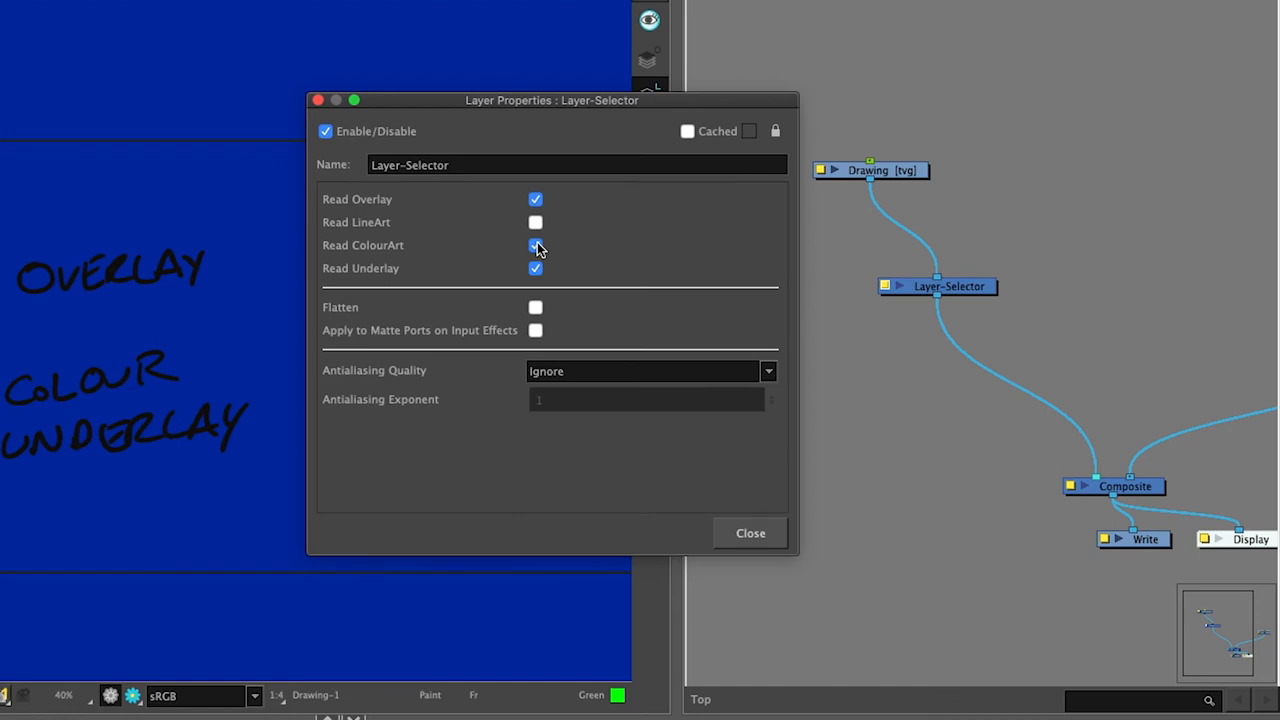
Toggle Read ColourArt on the selector, then enable and flatten the Line-Art node.
{"action": "left_click", "coordinate": [536, 246]}
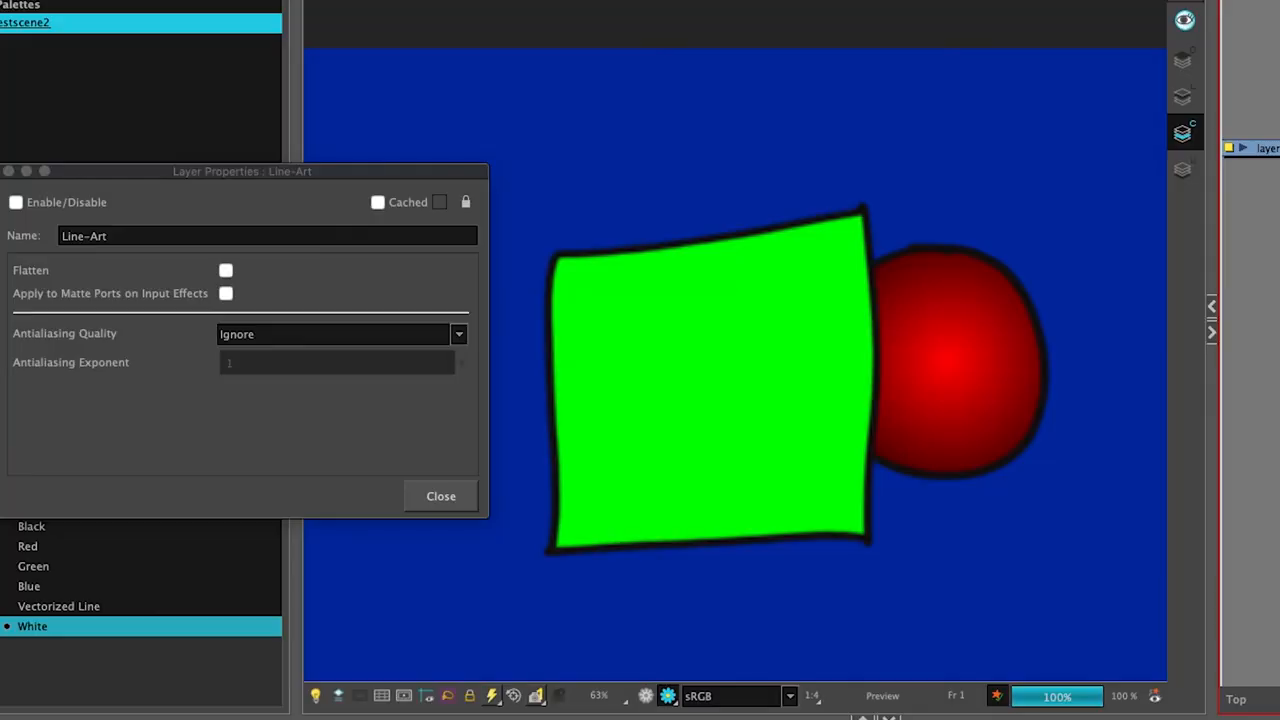
{"action": "left_click", "coordinate": [224, 270]}
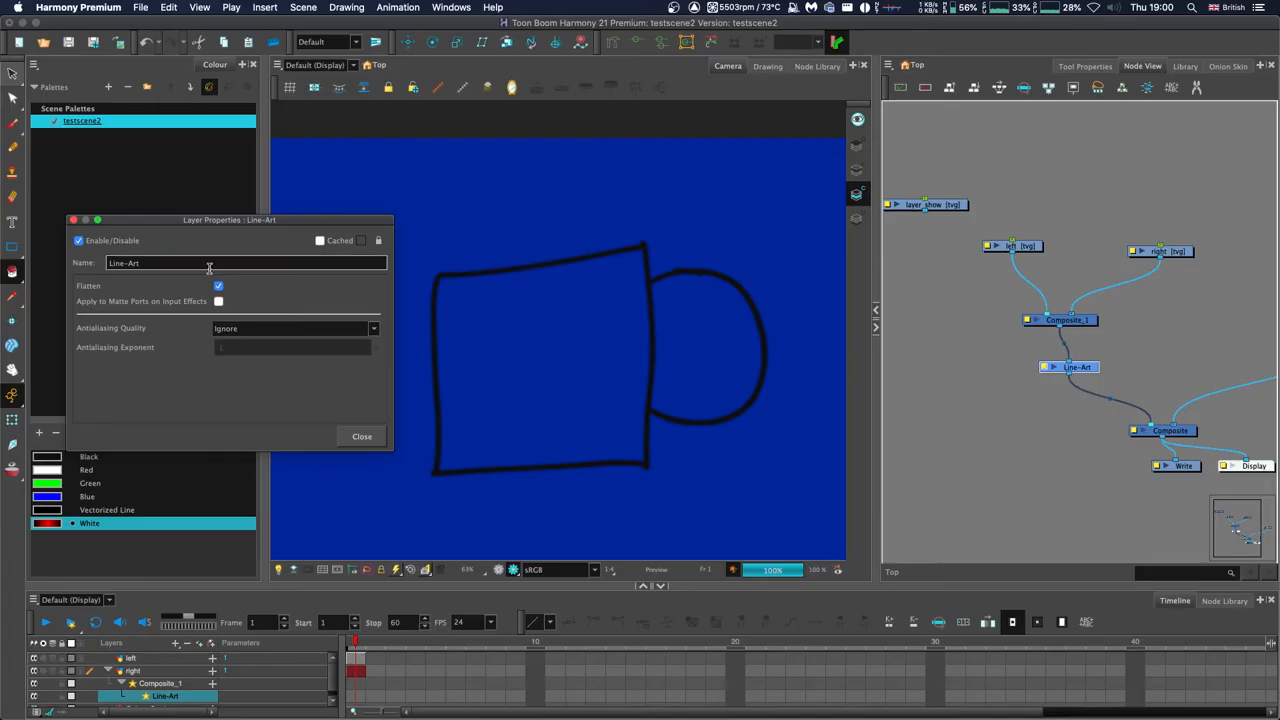
{"action": "left_click", "coordinate": [218, 284]}
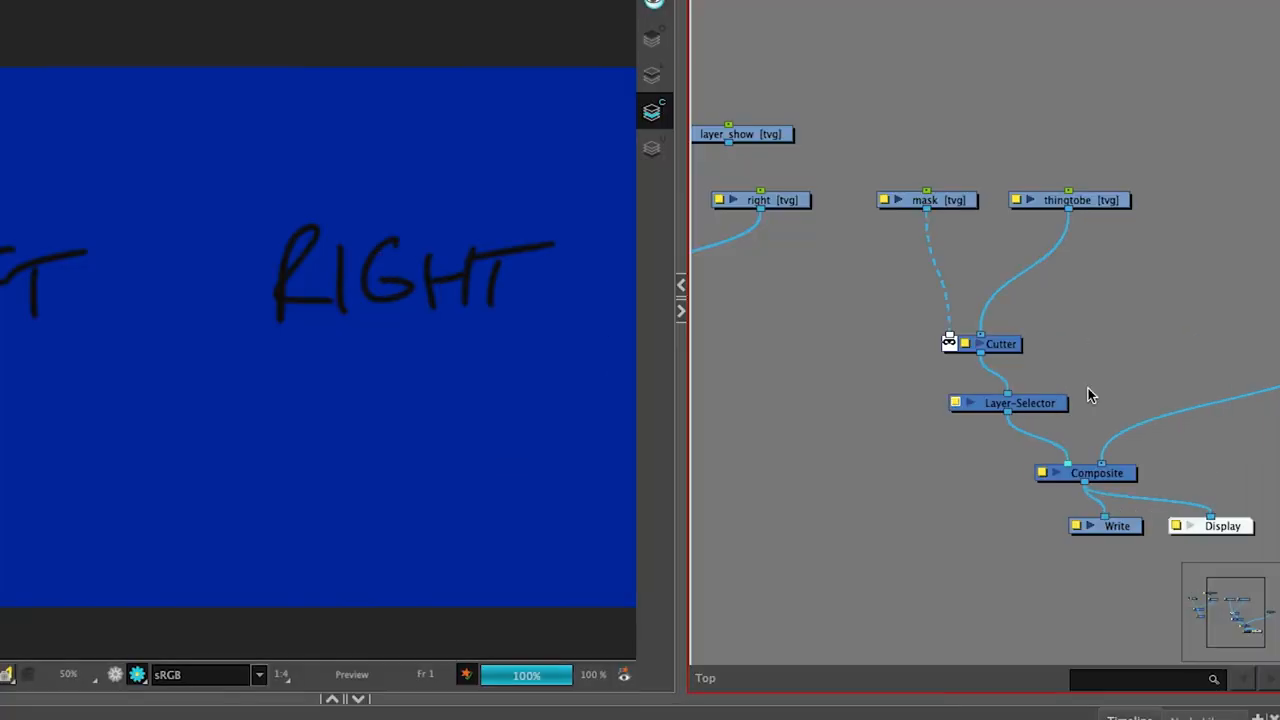
In the Layer-Selector properties, toggle Read Overlay, Read LineArt and Apply to Matte Ports.
{"action": "double_click", "coordinate": [1008, 404]}
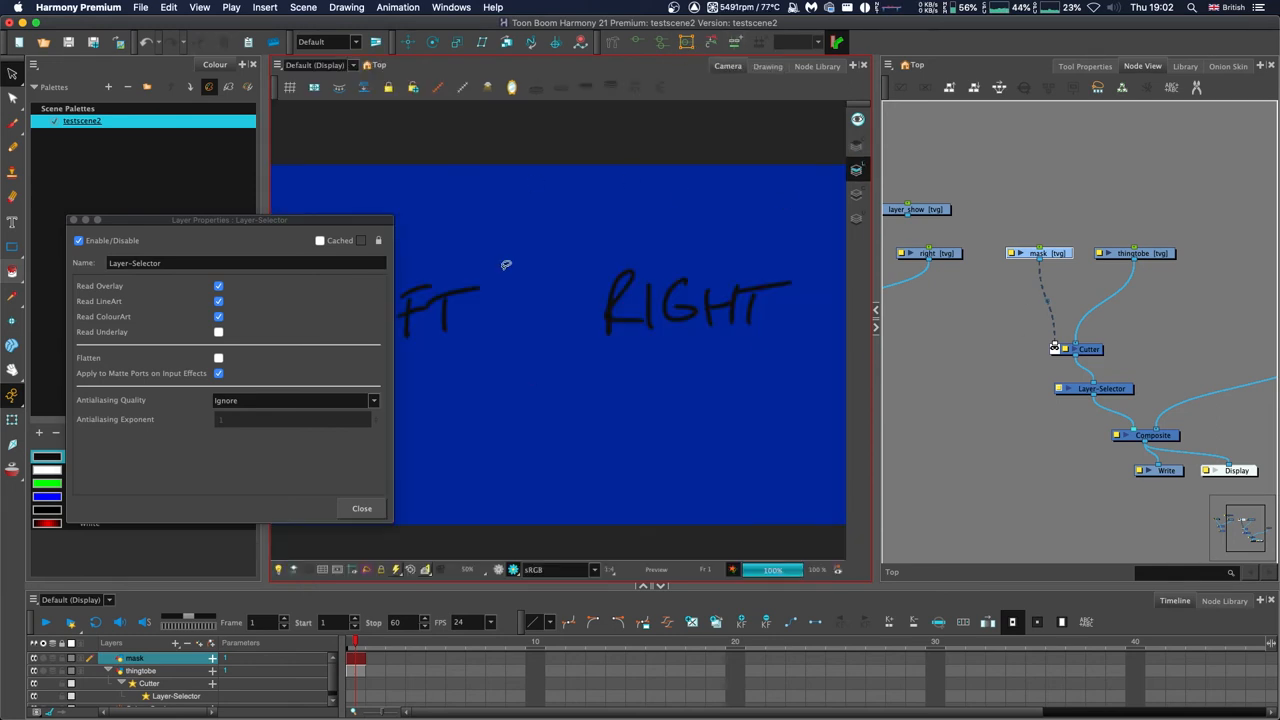
{"action": "left_click", "coordinate": [218, 374]}
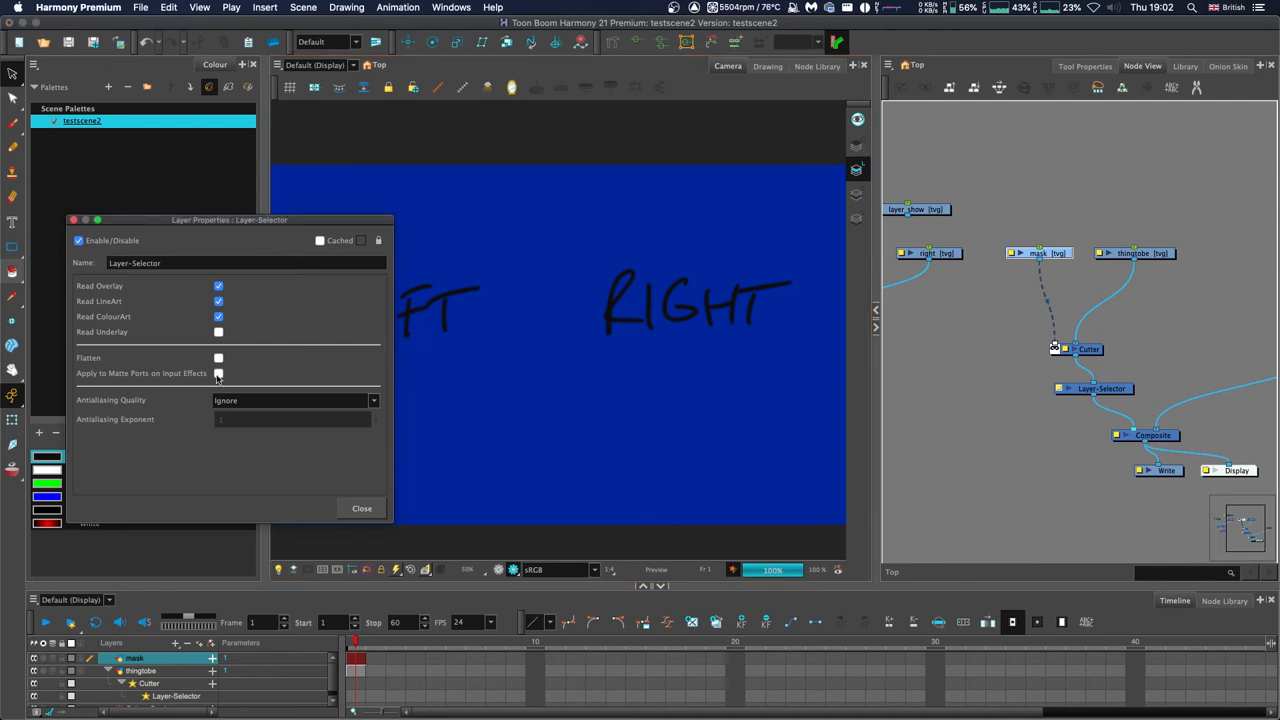
{"action": "left_click", "coordinate": [218, 286]}
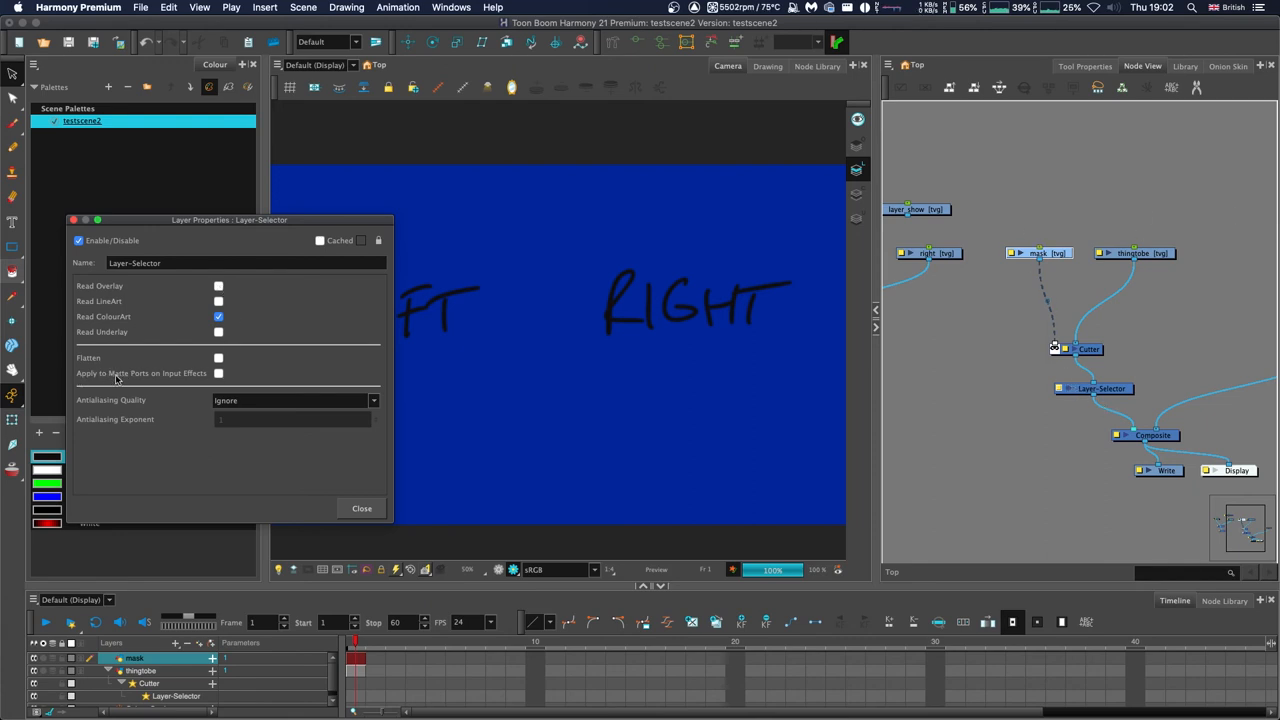
{"action": "left_click", "coordinate": [218, 374]}
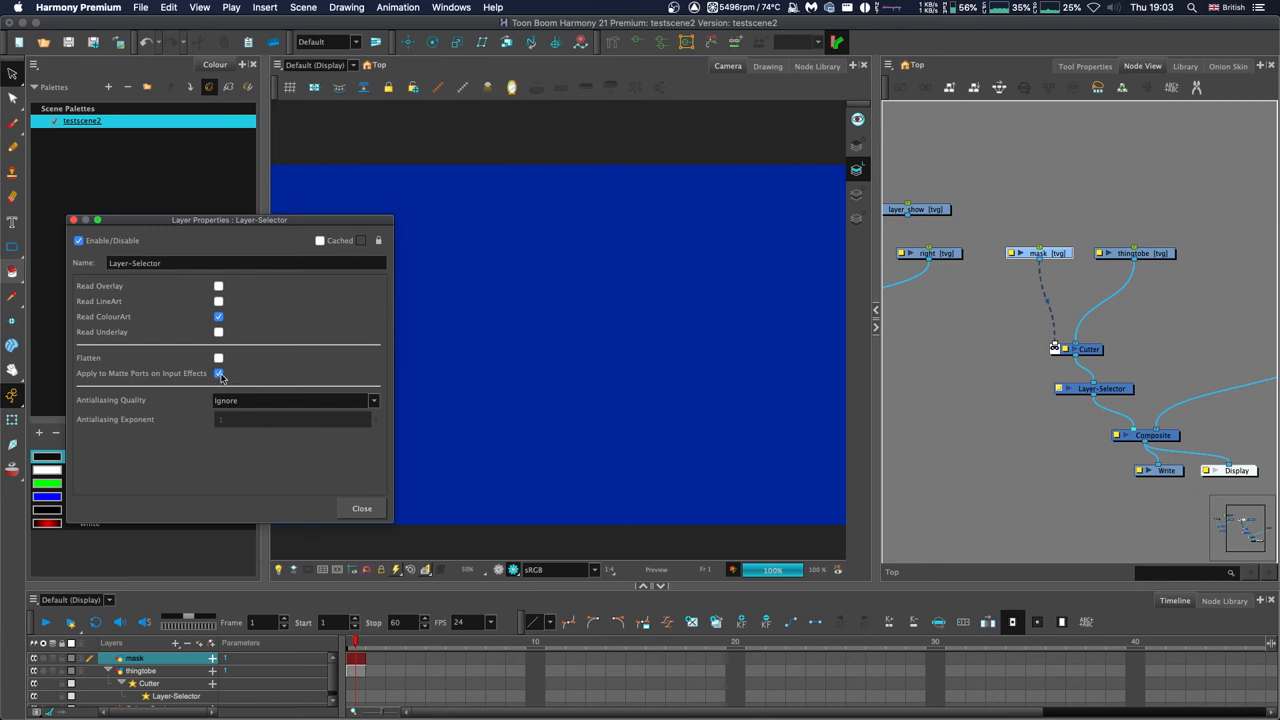
{"action": "left_click", "coordinate": [218, 284]}
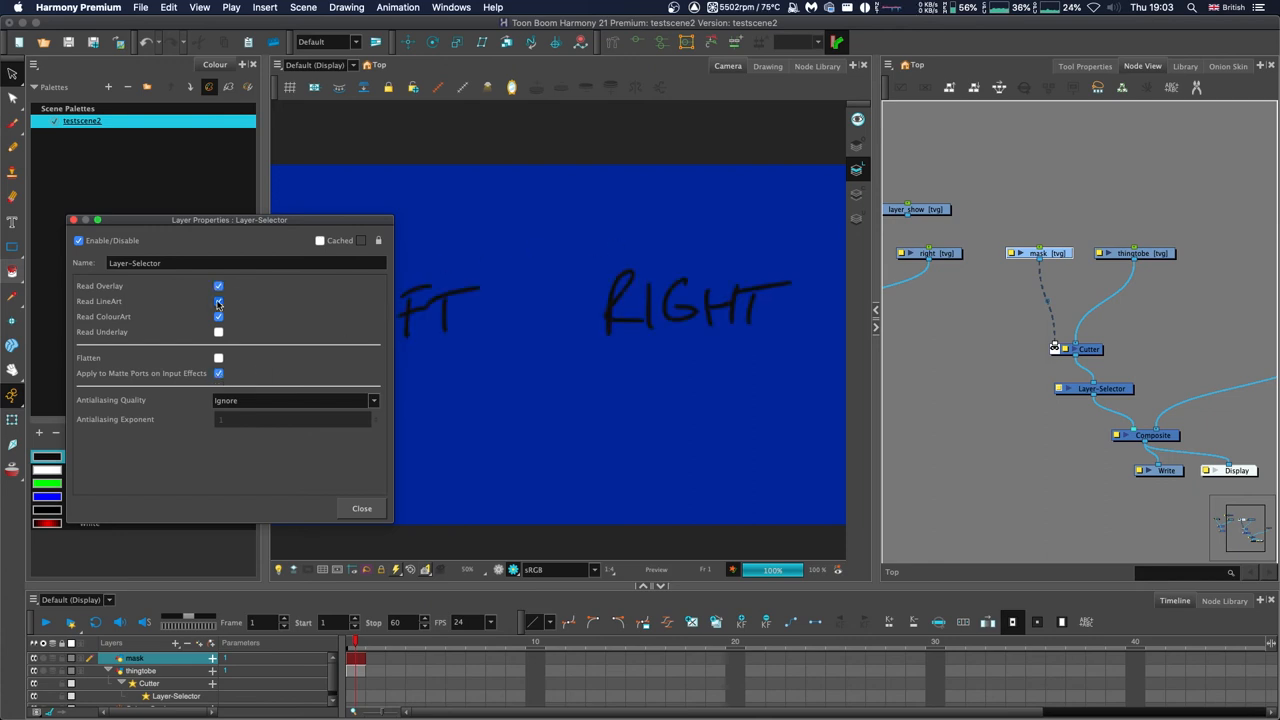
{"action": "left_click", "coordinate": [218, 300]}
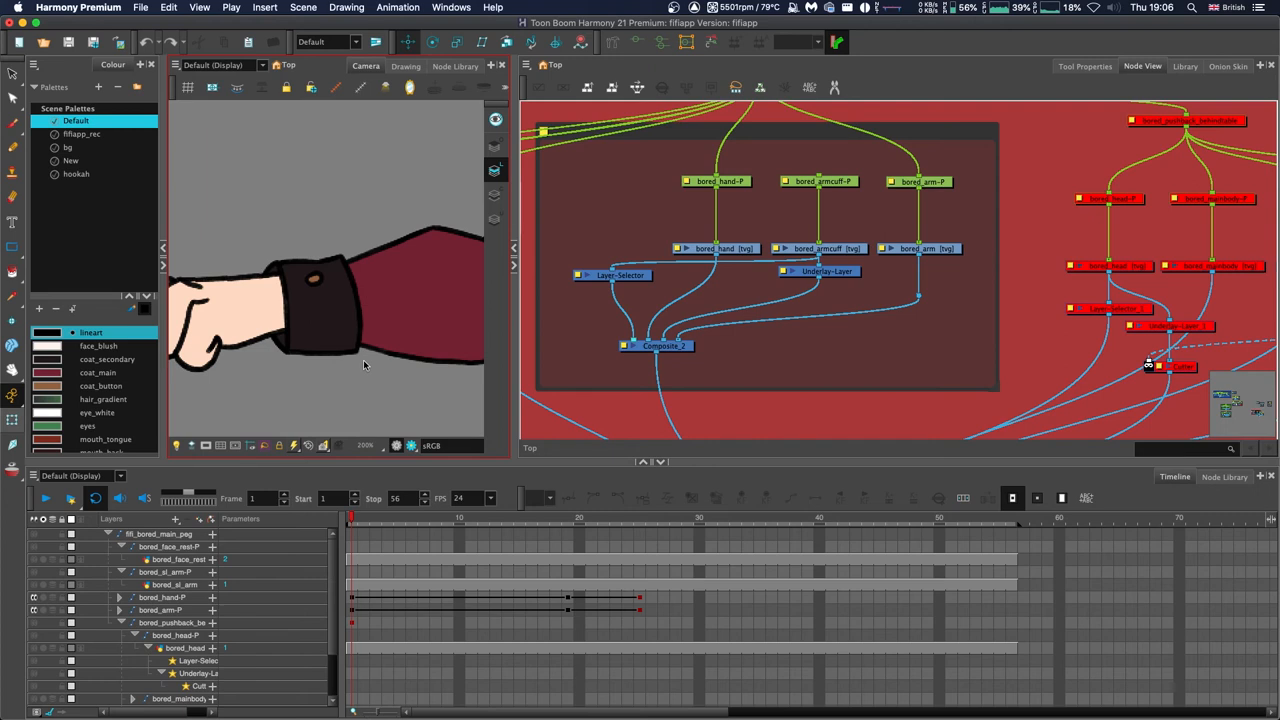
Switch to the character scene showing the bored_head layer-selector and cutter nodes.
{"action": "left_click", "coordinate": [404, 66]}
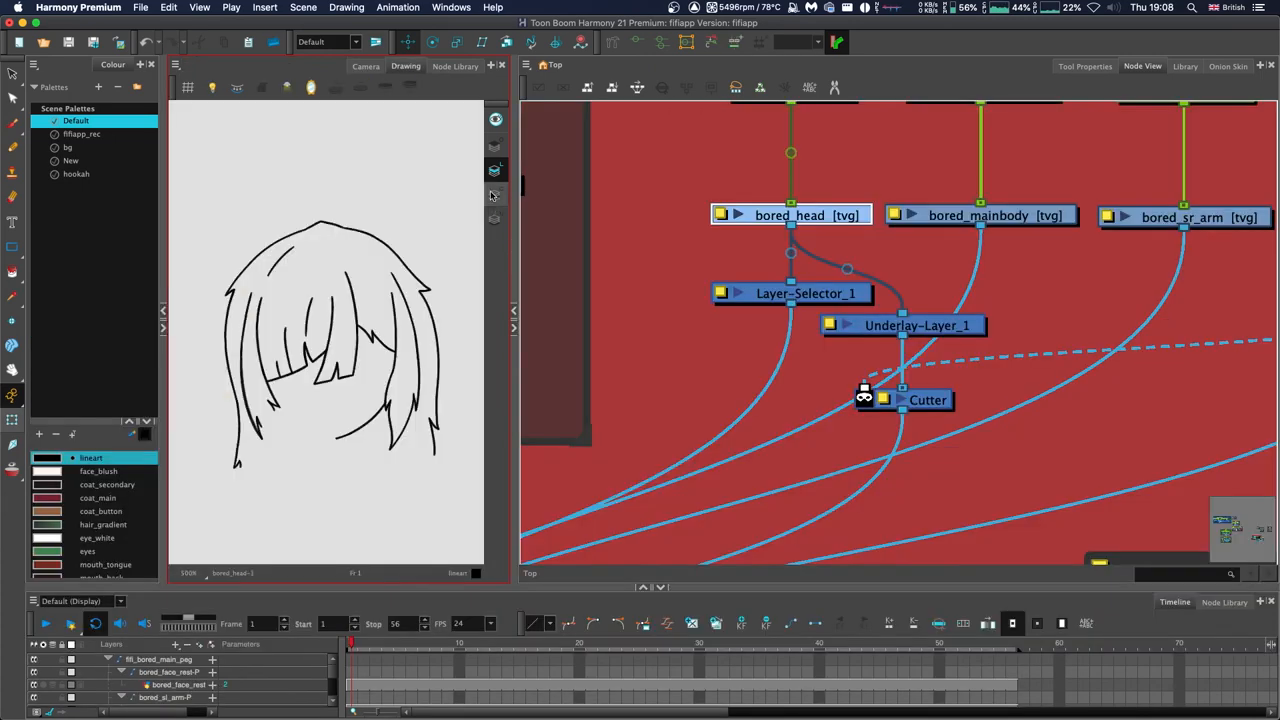
{"action": "mouse_move", "coordinate": [496, 170]}
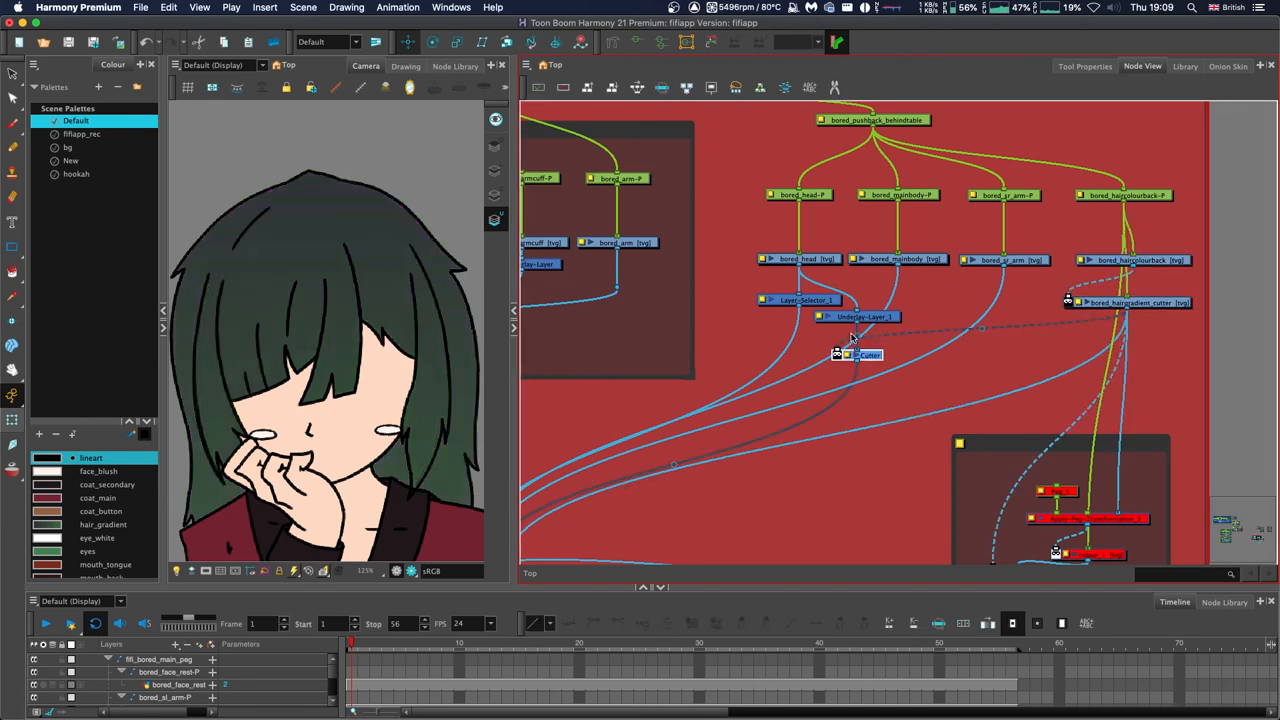
{"action": "mouse_move", "coordinate": [814, 322]}
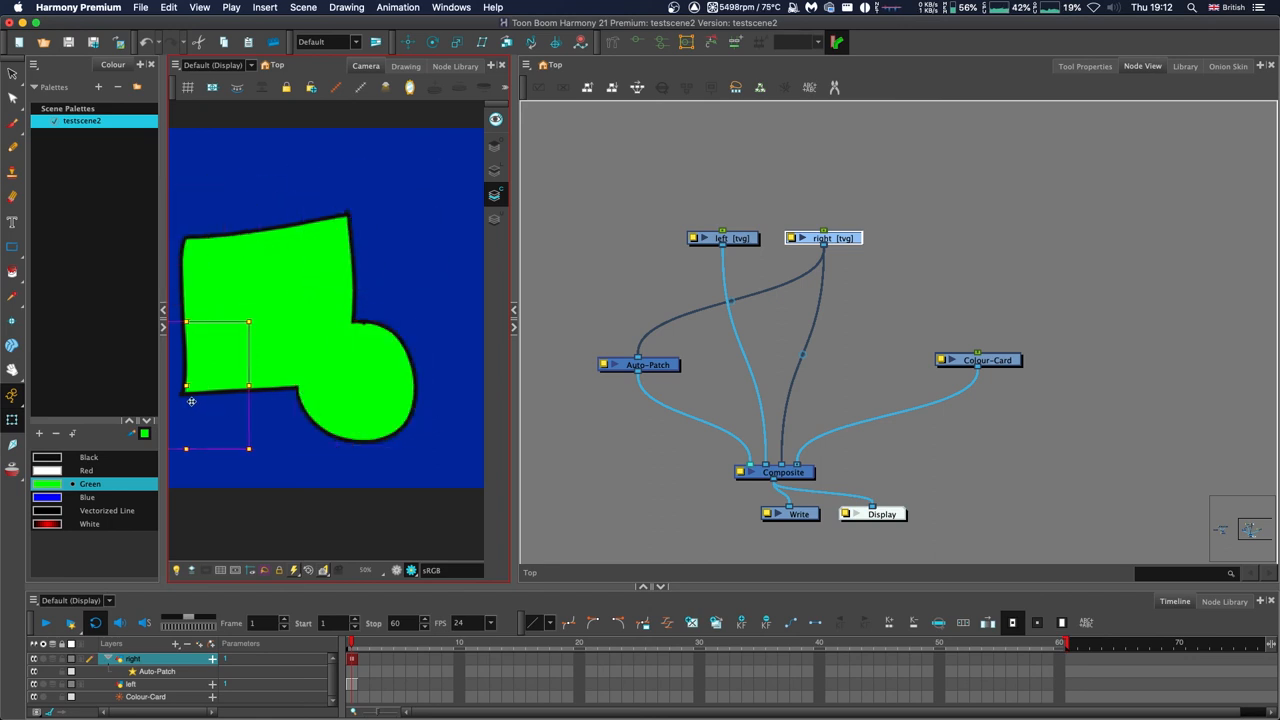
Drag the circle over the square's top edge, then onto its lower-right corner.
{"action": "left_click_drag", "start_coordinate": [248, 400], "coordinate": [344, 236]}
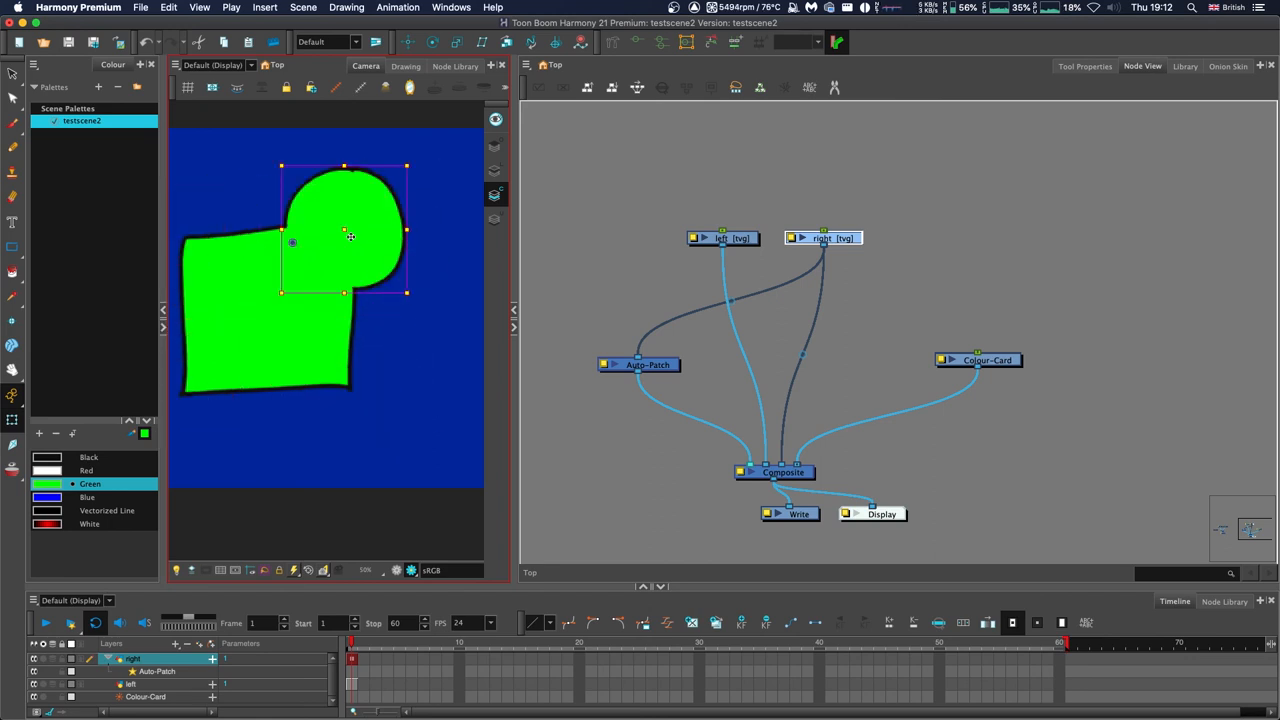
{"action": "left_click_drag", "start_coordinate": [350, 236], "coordinate": [362, 376]}
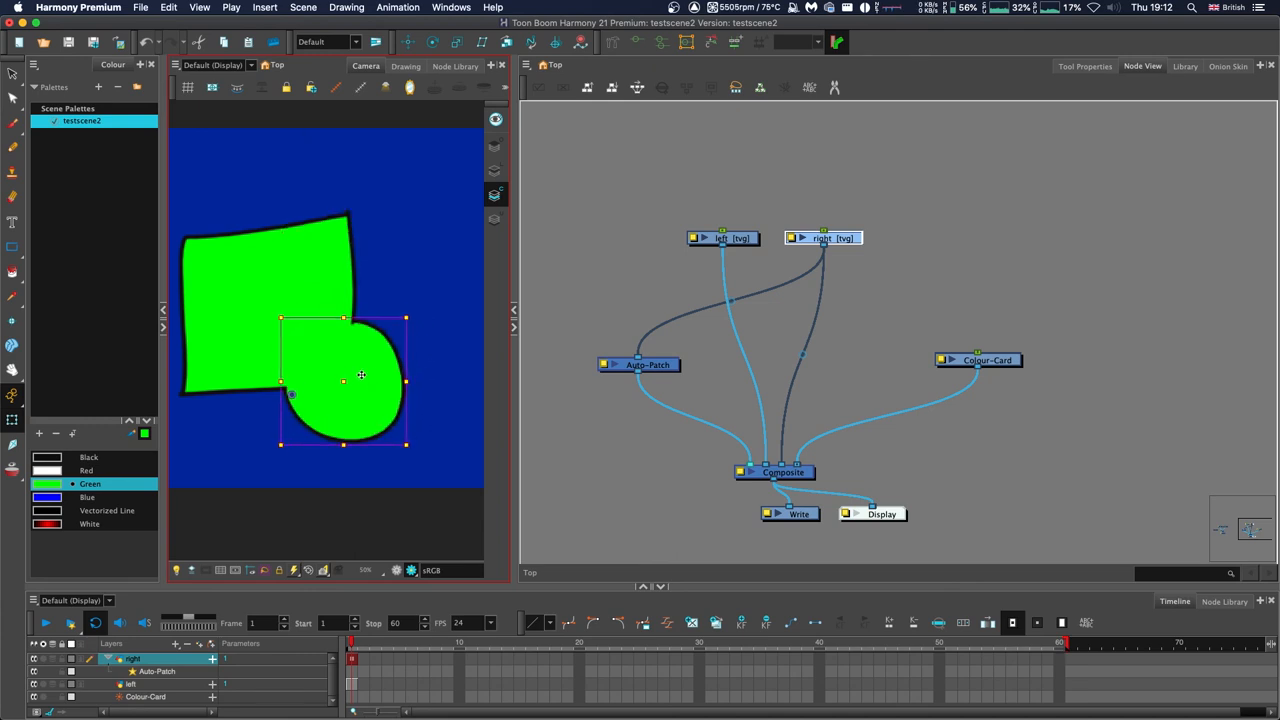